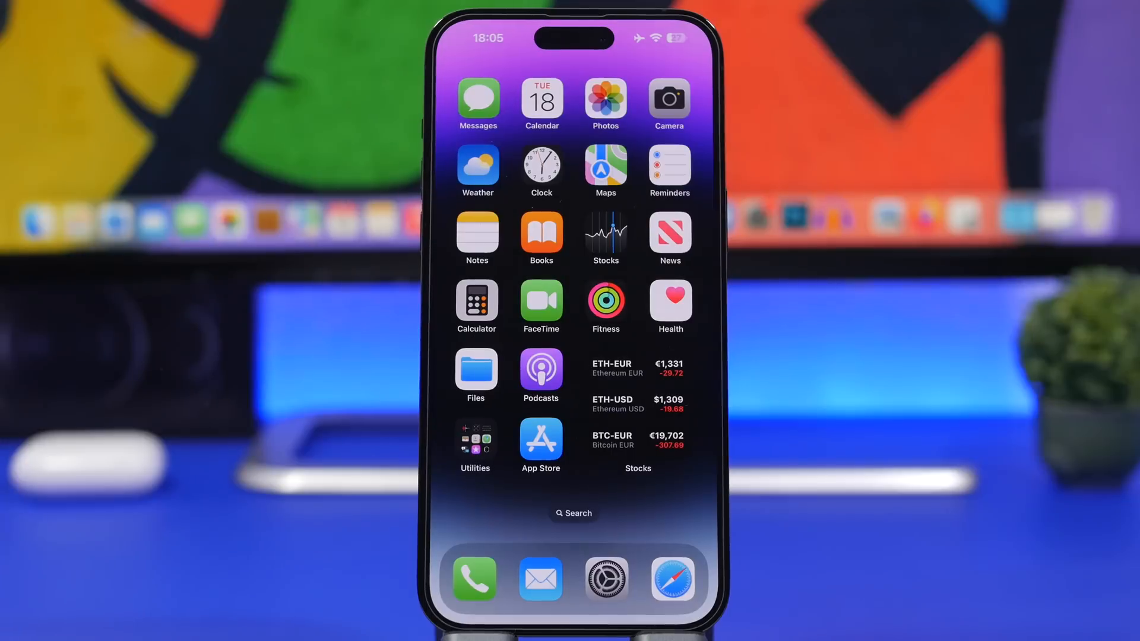
# - Launch the Settings app from the Home Screen dock
pyautogui.click(605, 579)
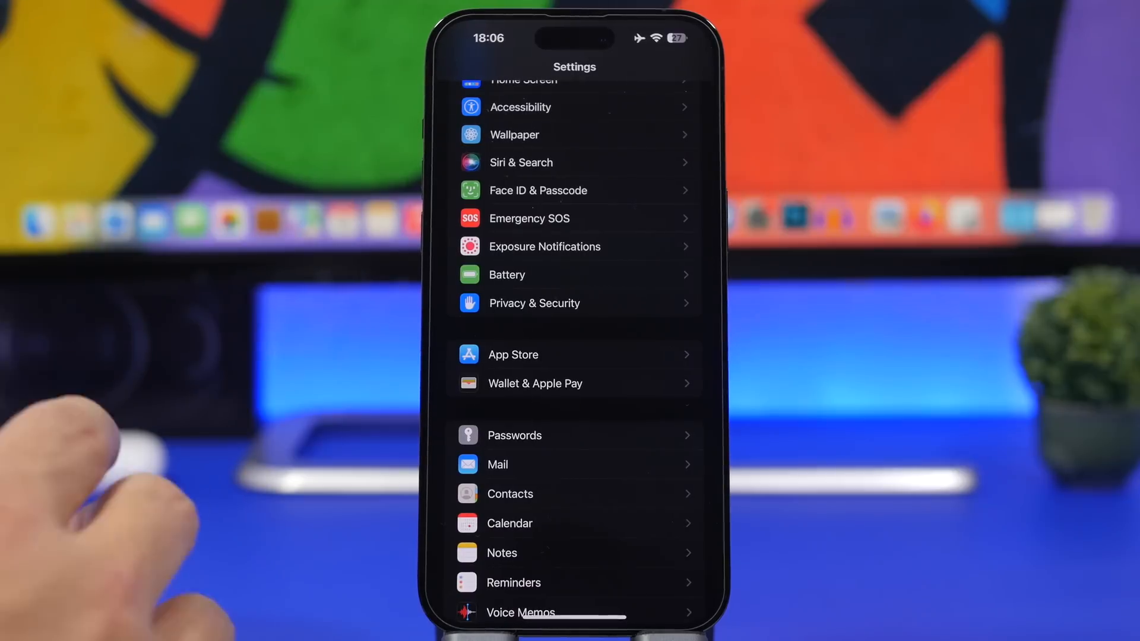
# - Go into the Battery settings page to review the charging options
pyautogui.click(512, 353)
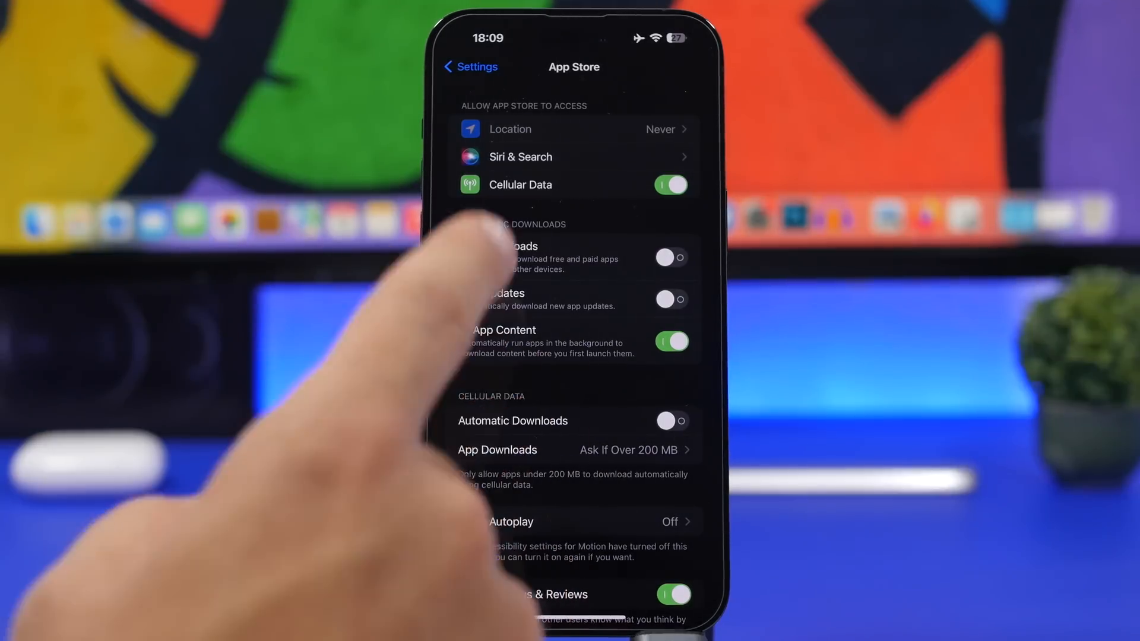